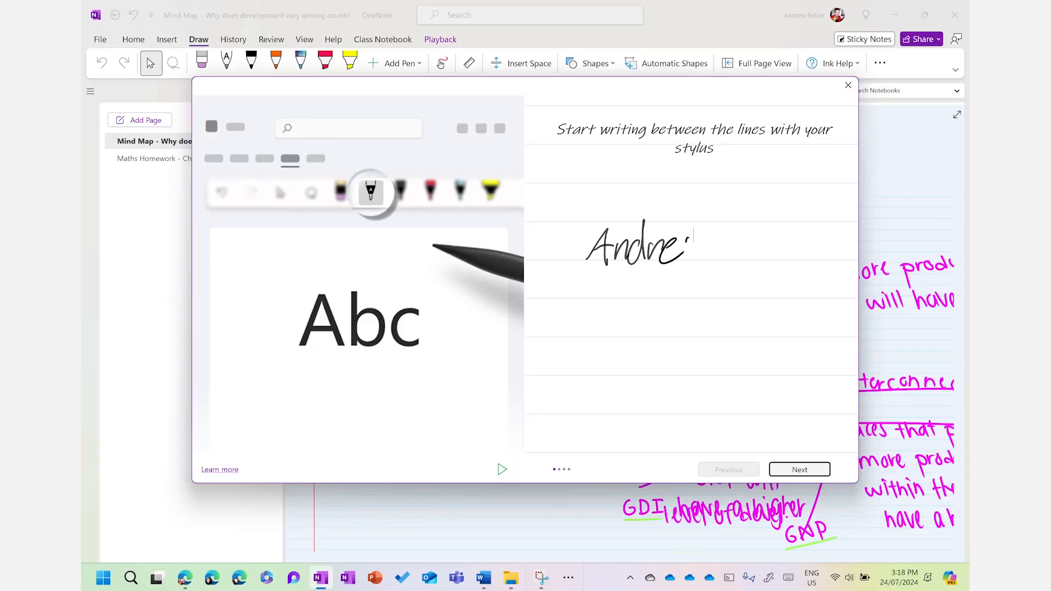
Step: Advance the gestures tutorial with Next to the scratch-out delete lesson
left_click(798, 469)
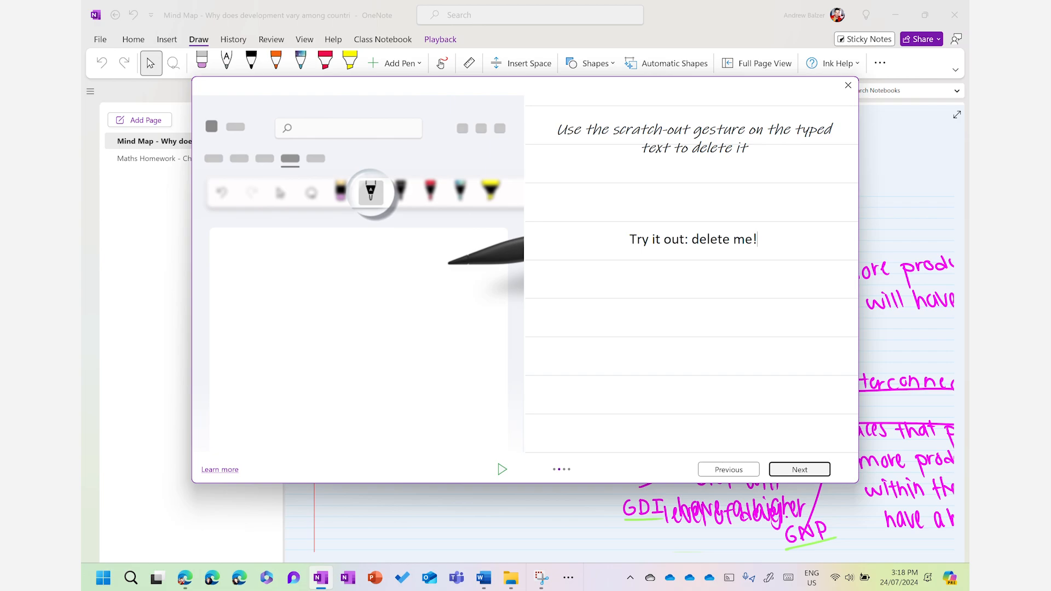
Step: Advance the gestures tutorial with Next to the strike-through selection lesson
left_click(798, 470)
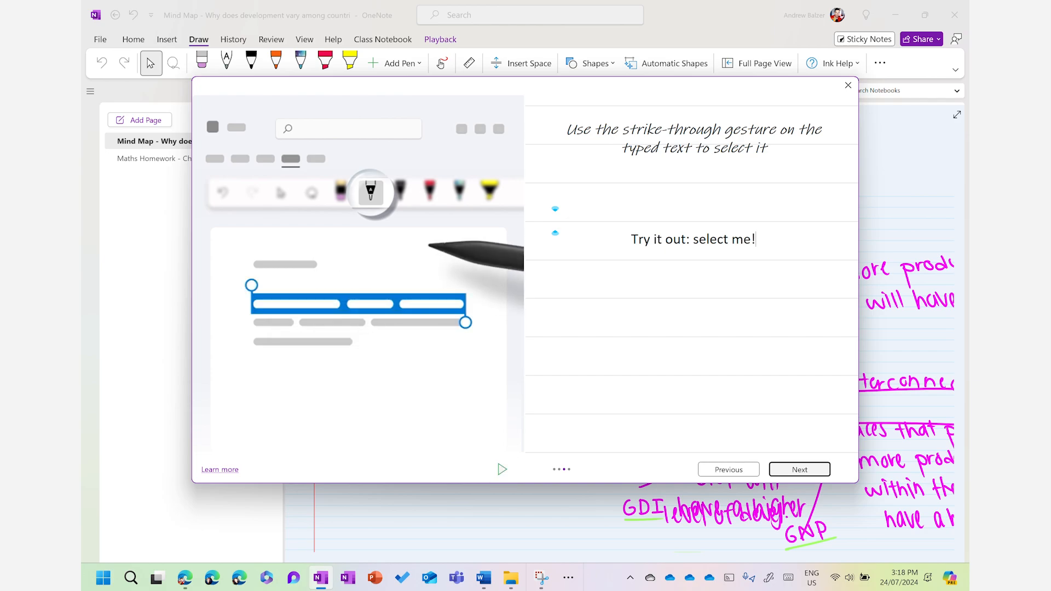
left_click(799, 470)
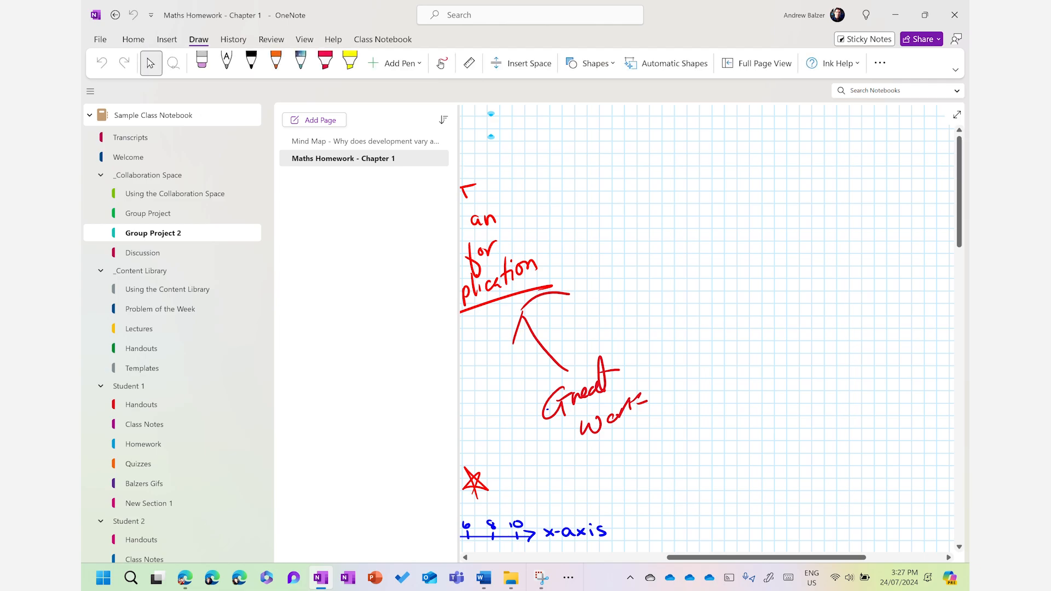
Step: Handwrite 5×6 with the pen on a blank area of the grid page
left_click_drag(688, 215, 770, 197)
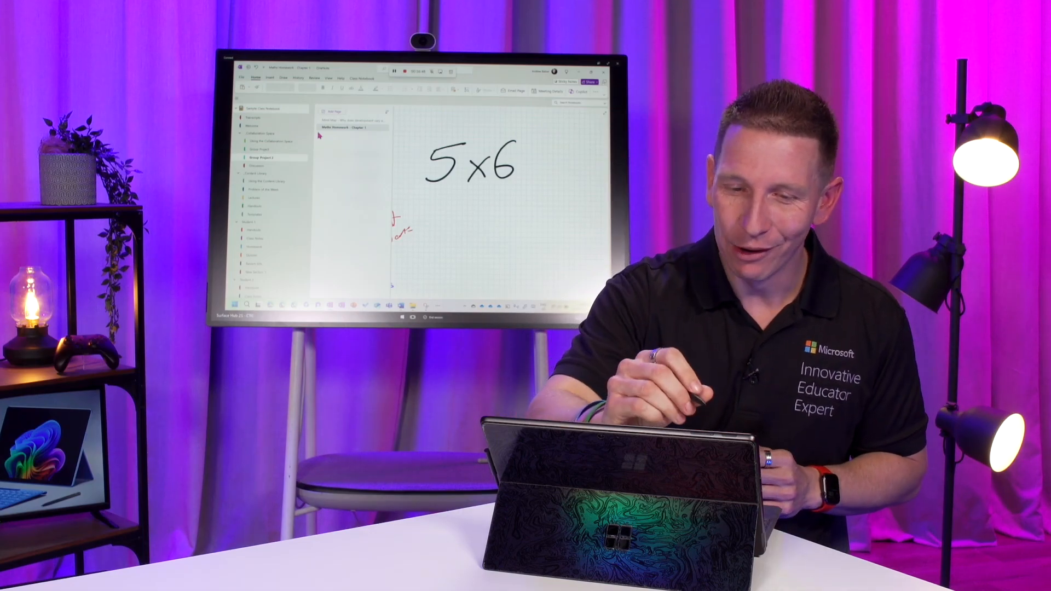
Step: Launch Math Assistant from the Draw ribbon for the selected 5×6 ink
left_click(270, 78)
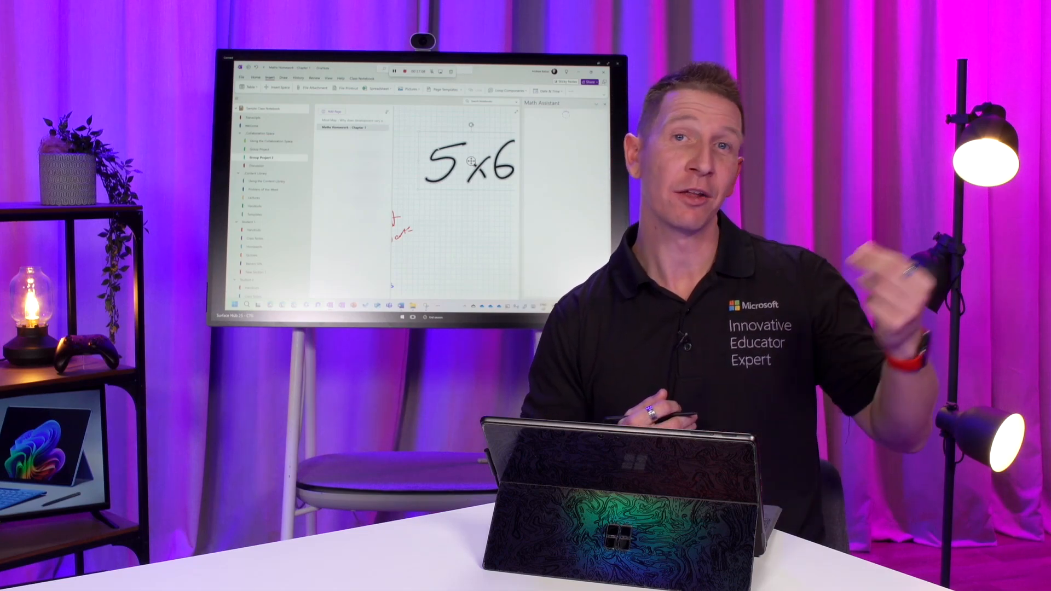